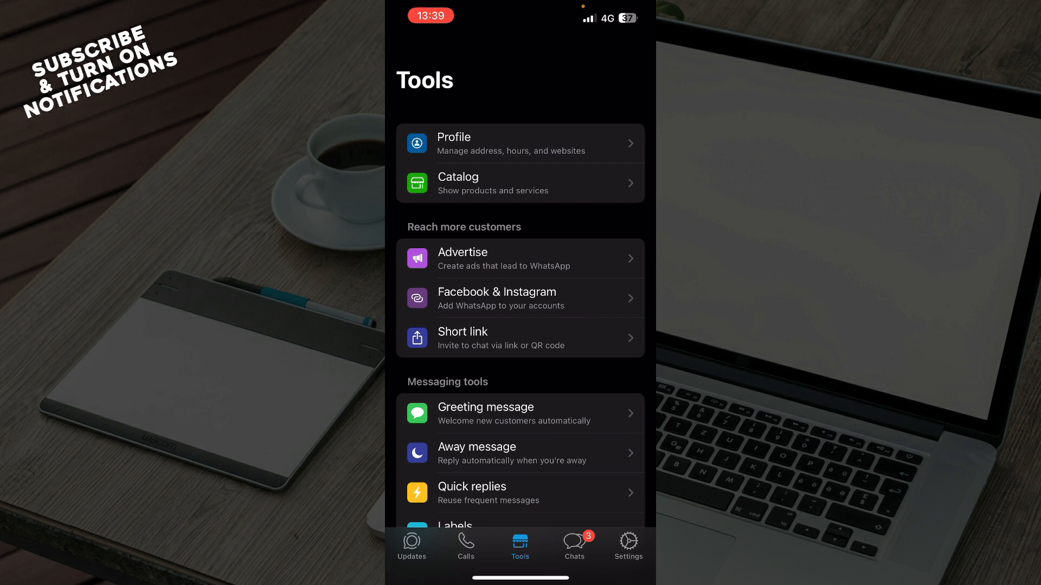
click(627, 542)
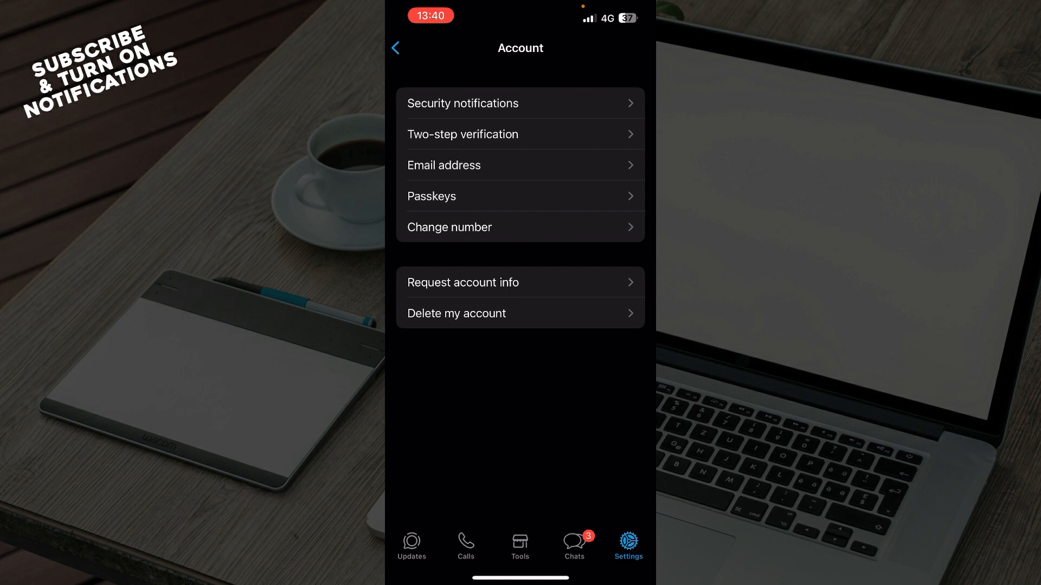
click(520, 545)
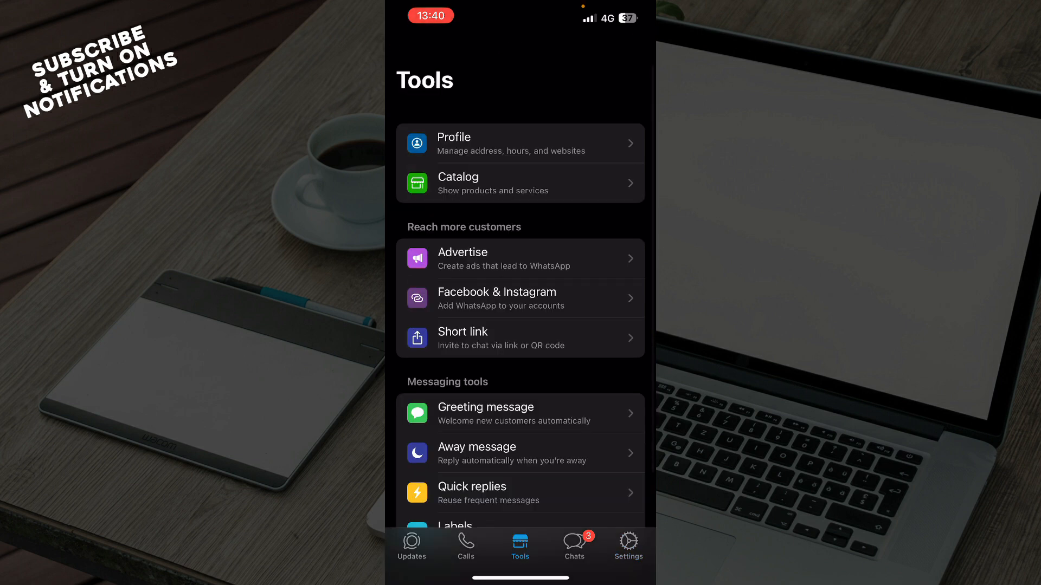